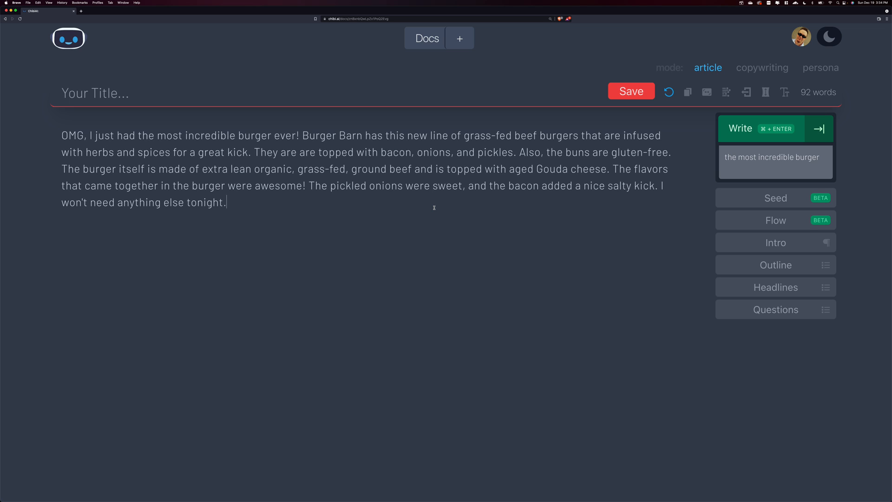
Place the cursor after the article's last sentence to continue with 'Write about the most incredible burger'.
left_click(739, 128)
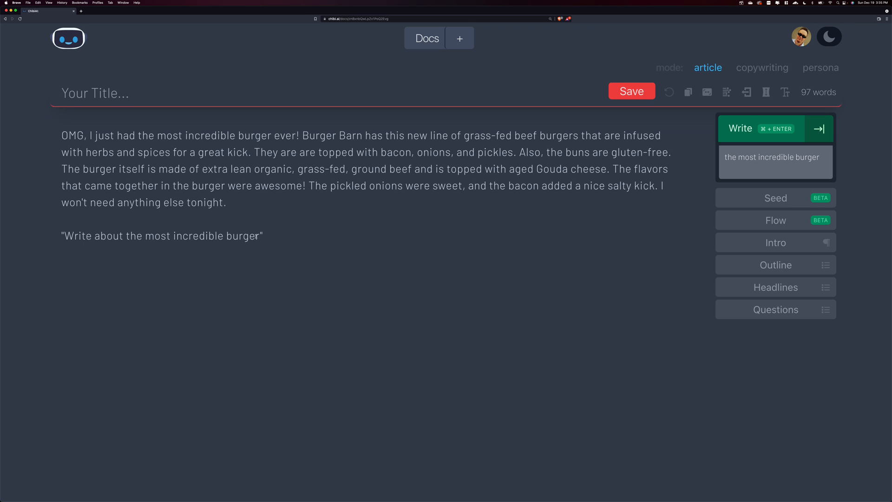
type("for me")
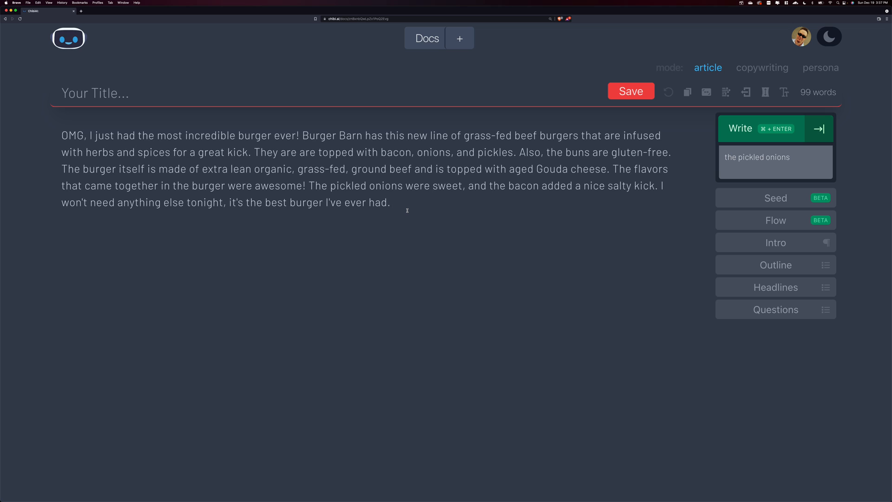
Set the writing mode to copywriting so Attention, Interest and Desire sections are offered.
left_click(761, 67)
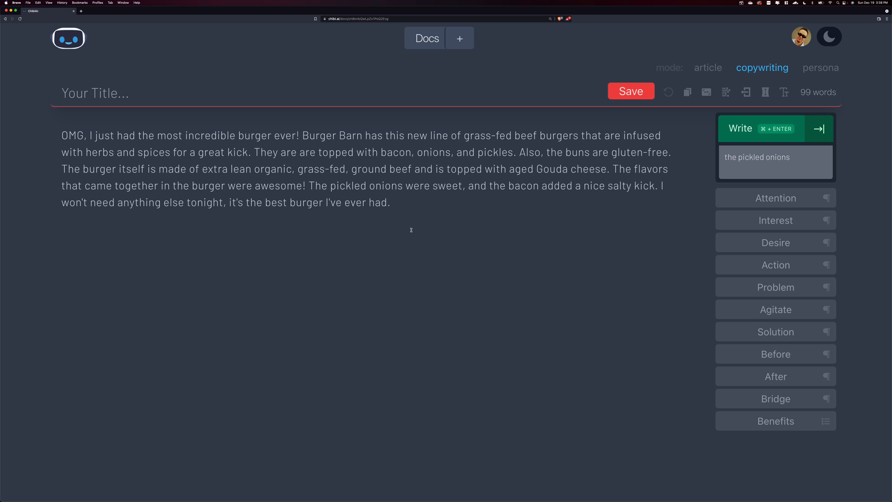